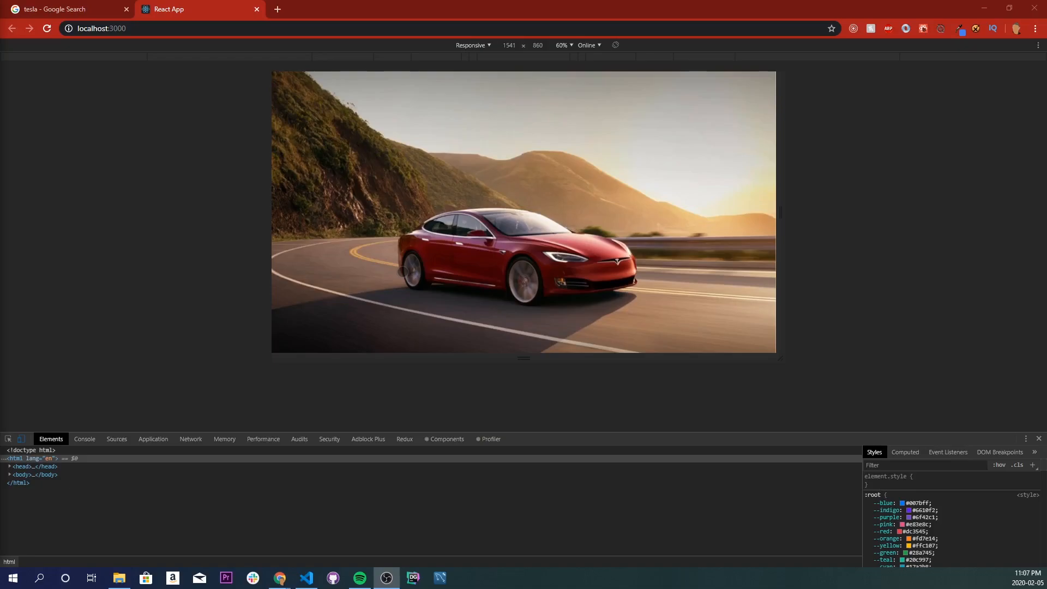
mouse_move(779, 369)
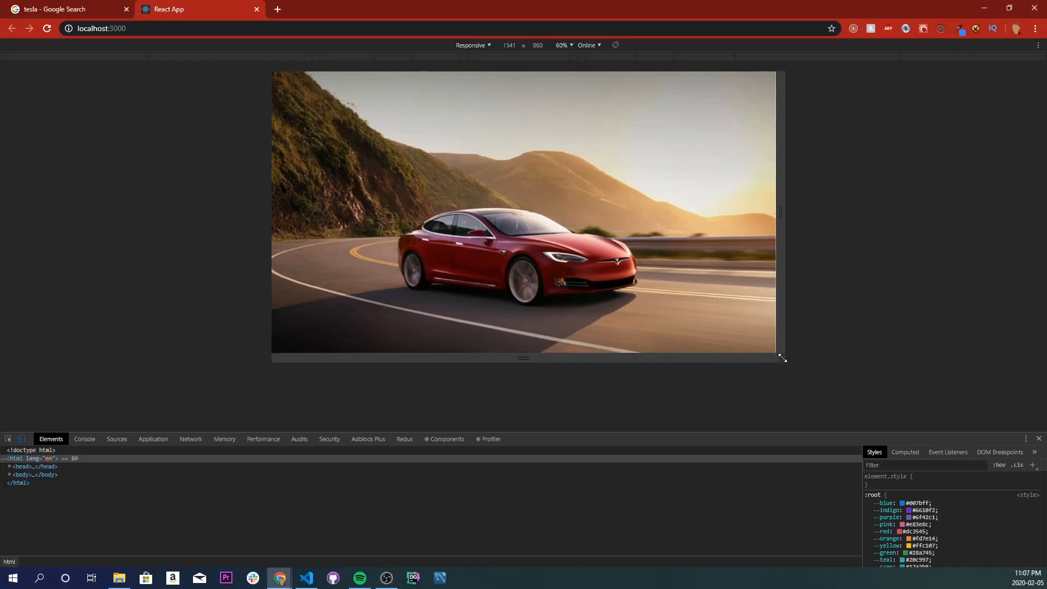
- Shrink the DevTools responsive viewport to a narrower size to test the image
drag(781, 358, 668, 292)
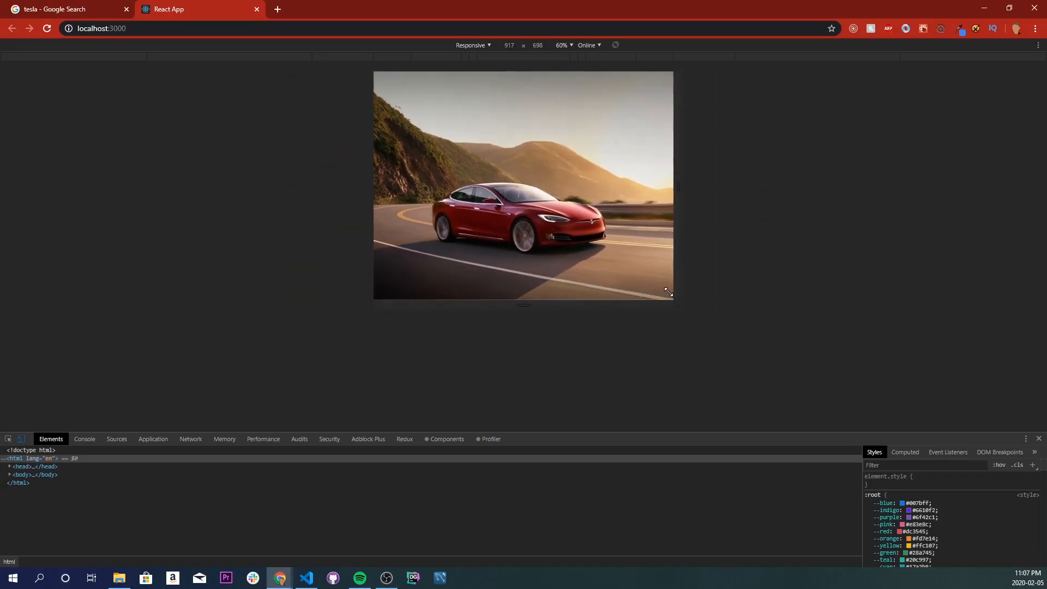
drag(670, 292, 598, 223)
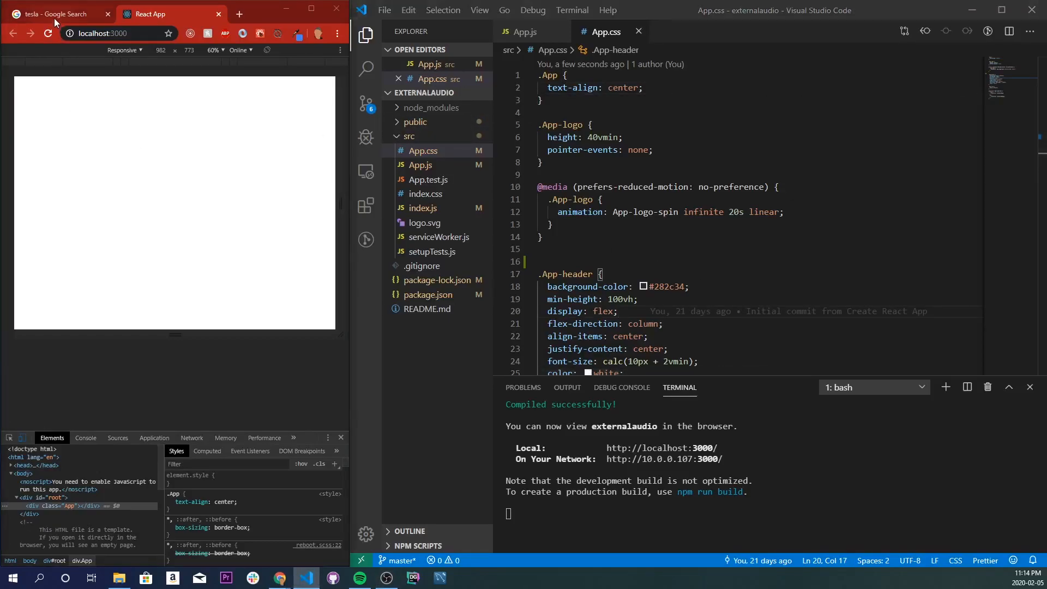
- Switch to the tesla Google image results and view a white Model 3 photo
click(52, 14)
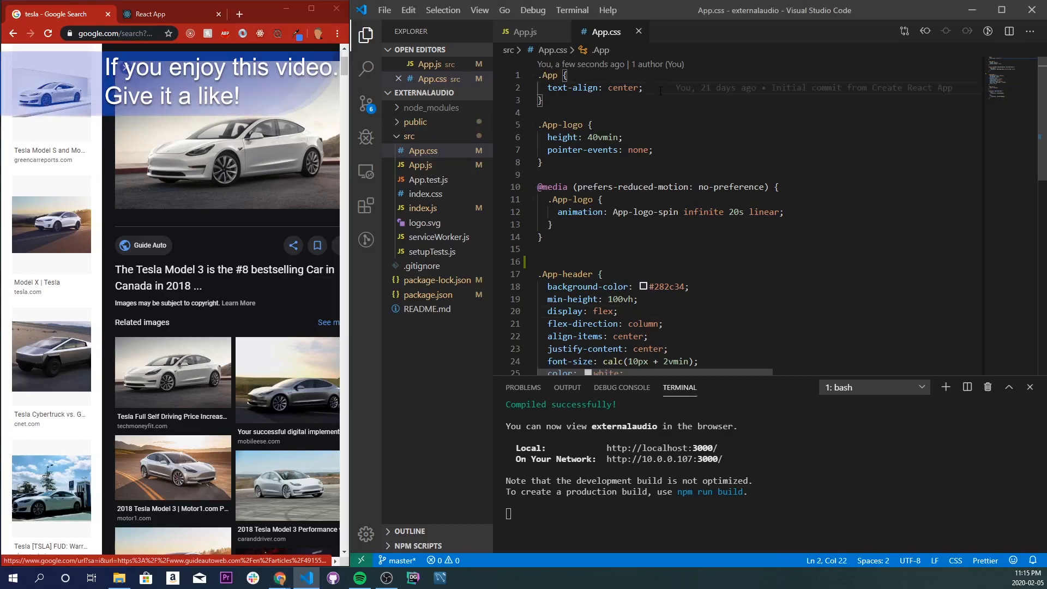
- Give .App a background-image url("") for the Tesla photo and position: fixed
text(background-image: ;)
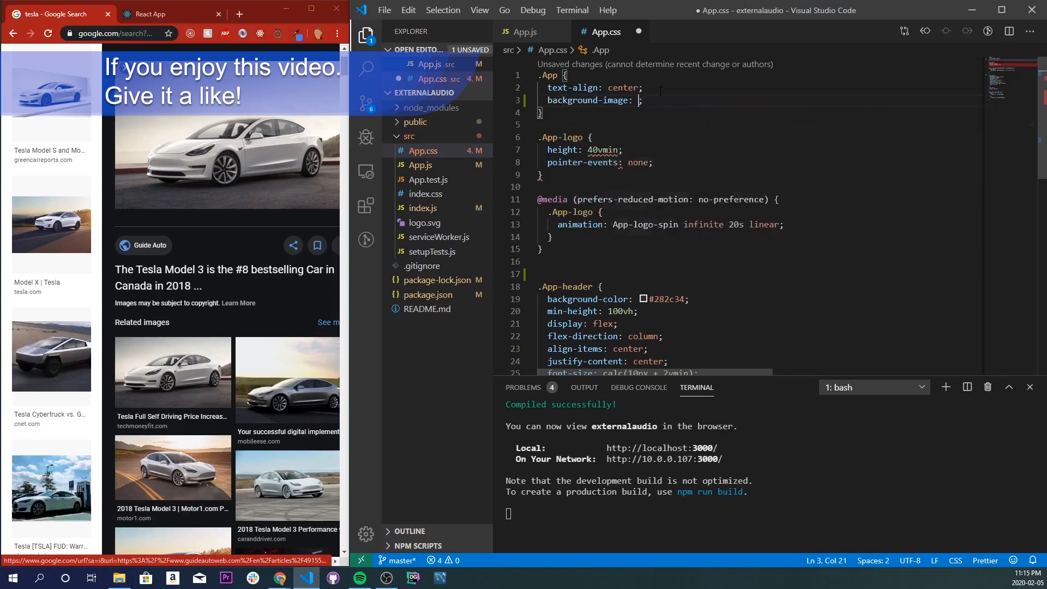
text(url(""))
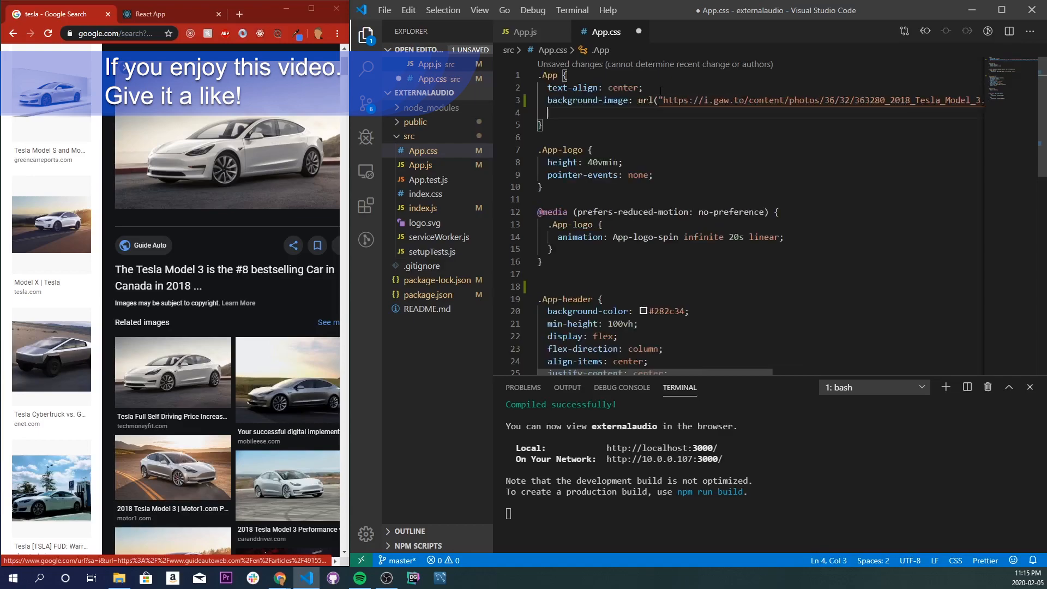
text(position: fixed;)
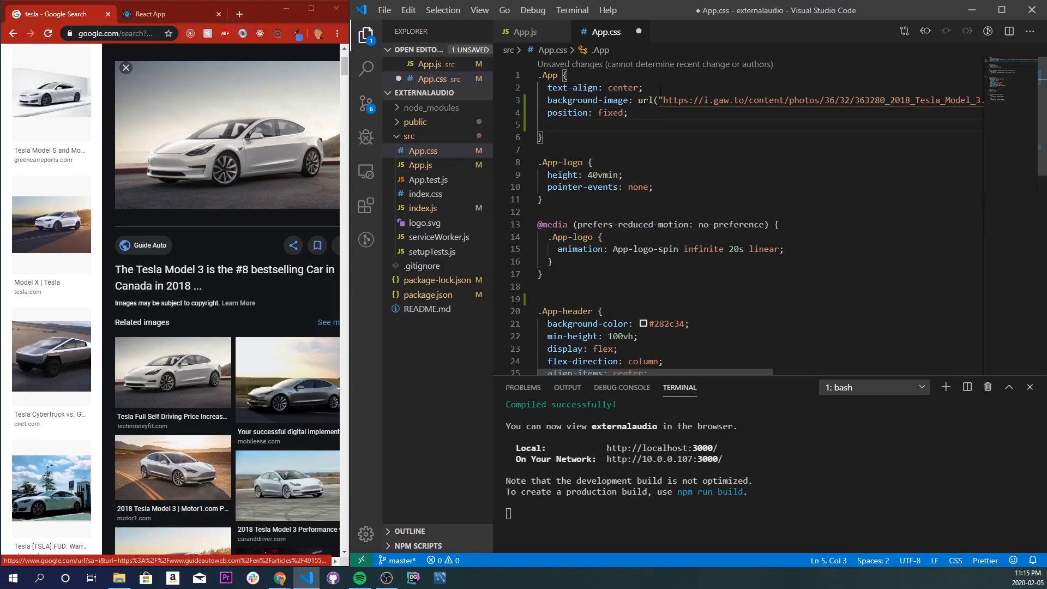
- Add min-width/min-height 100%, background-size cover, background-position center, save, and check the app
text(min-width: 100%;)
text(min-height: 100%;)
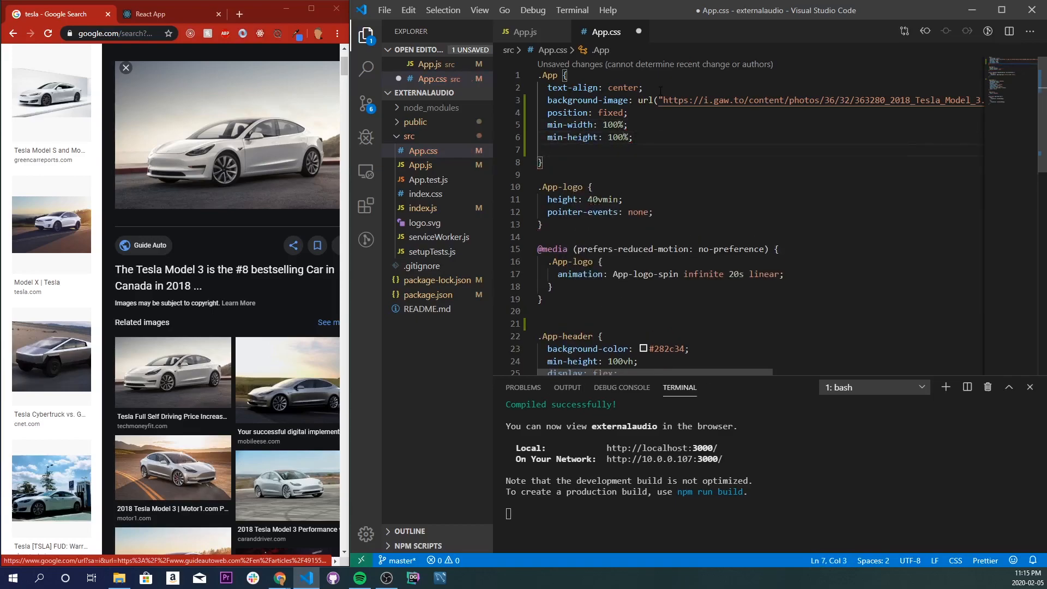
text(background-size: cover;)
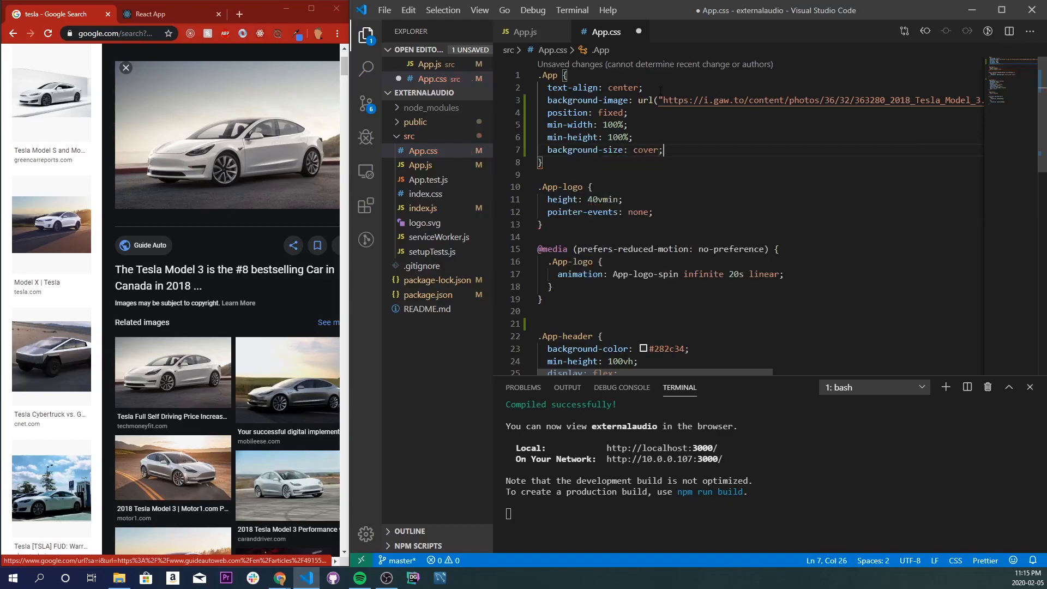
text(background-position: center;)
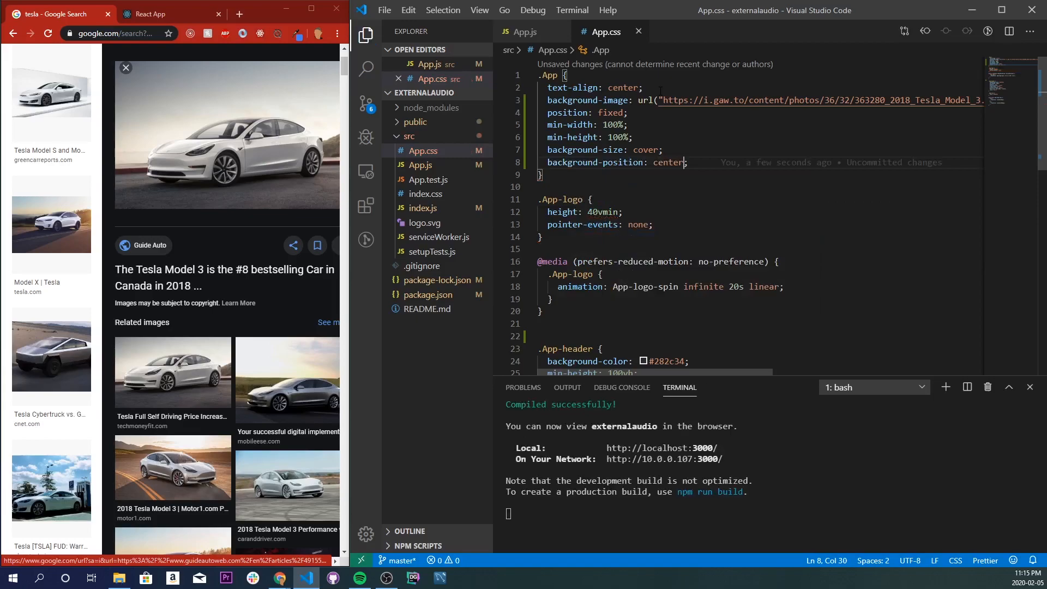
click(158, 14)
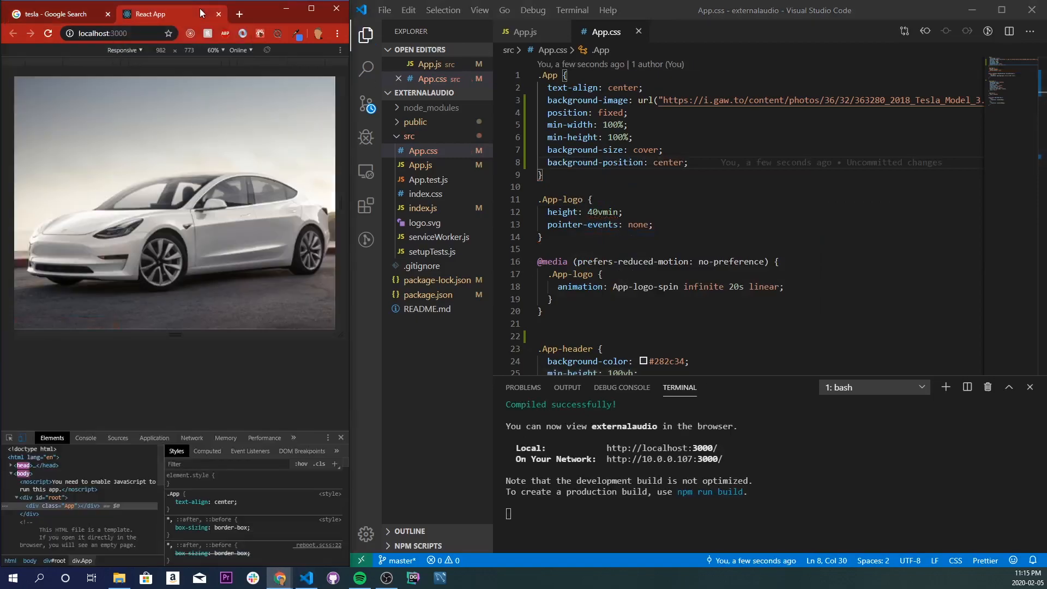